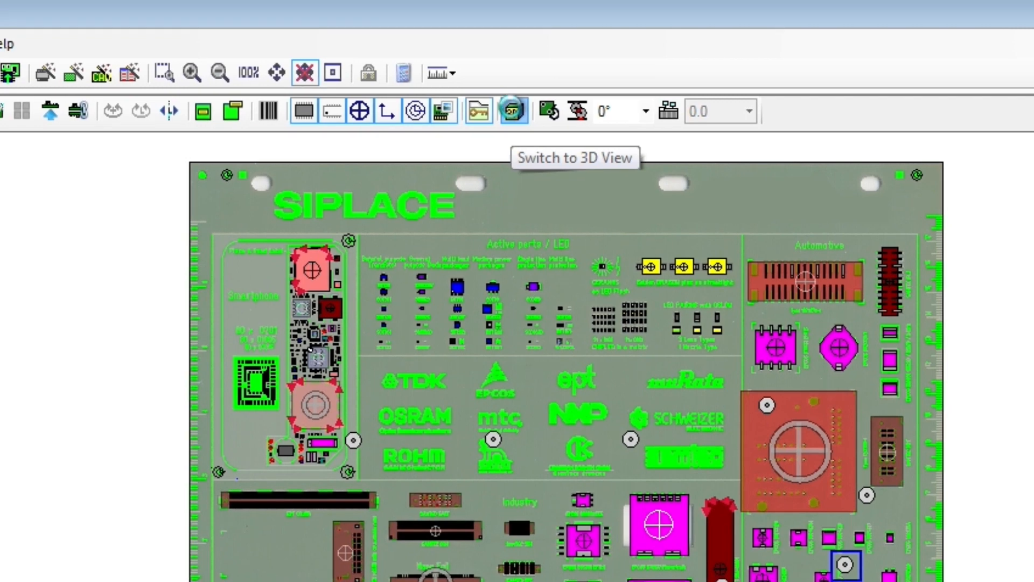
Step: Show board OSC V in 3D with its support pins visible beneath the PCB
click(515, 110)
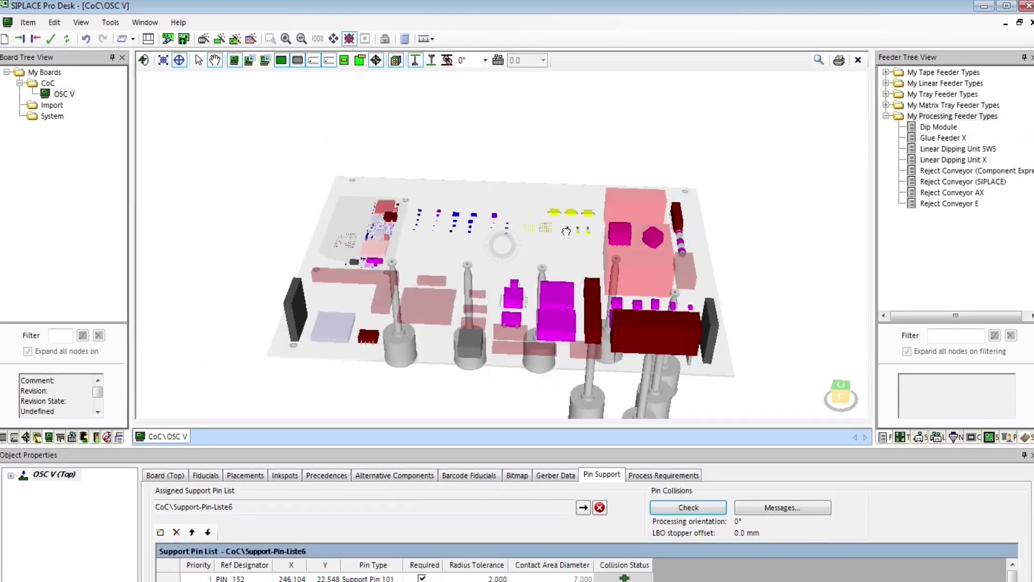